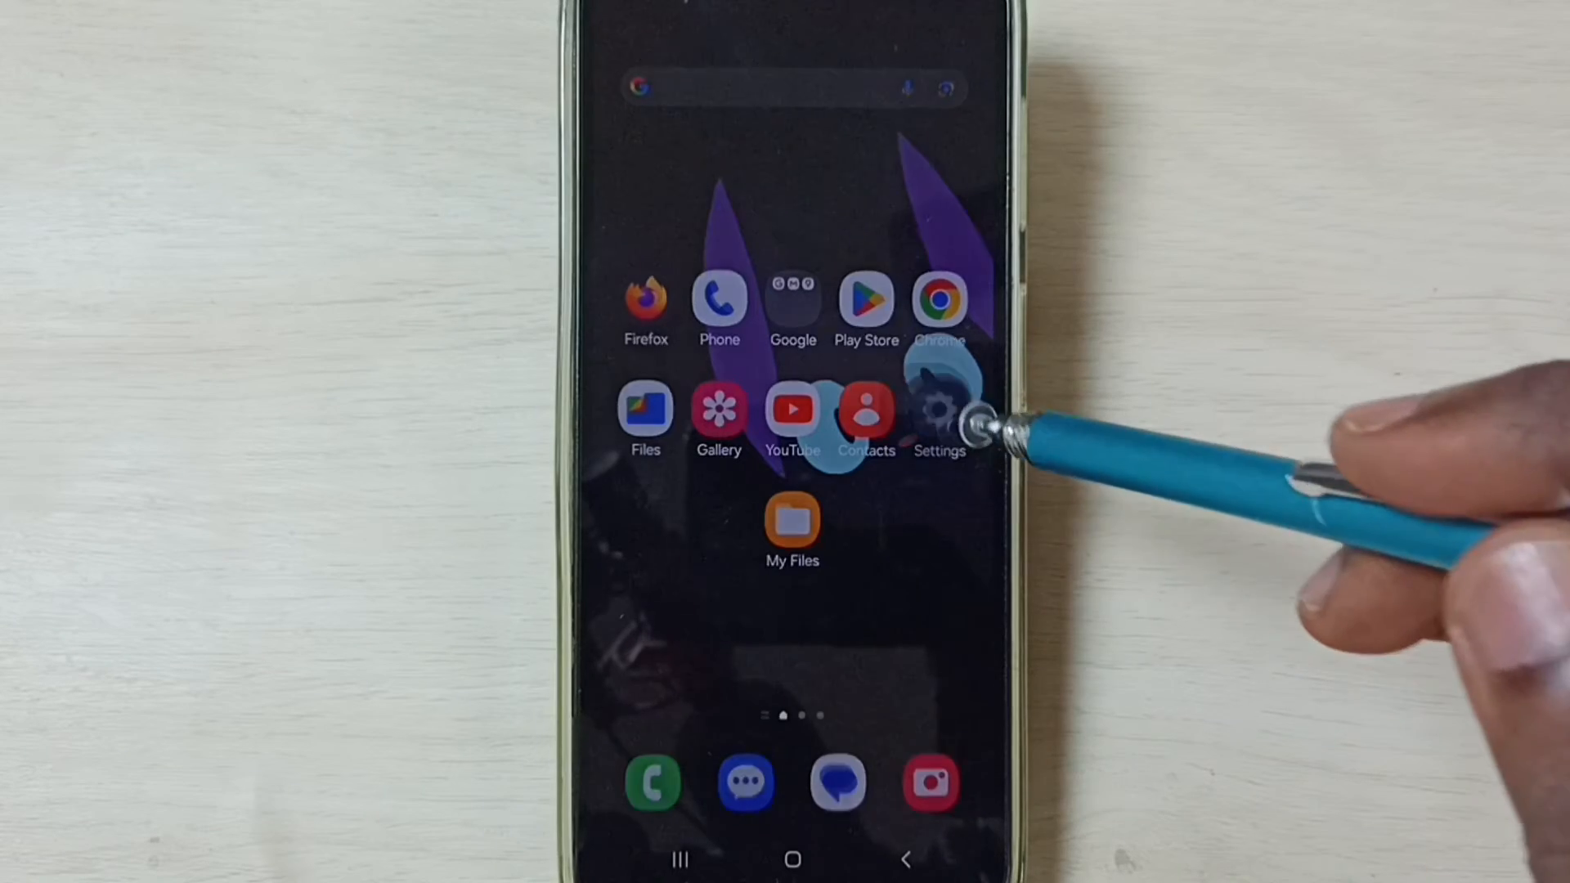
Step: Reach the Reset mobile network settings page via General management and Reset
click(938, 410)
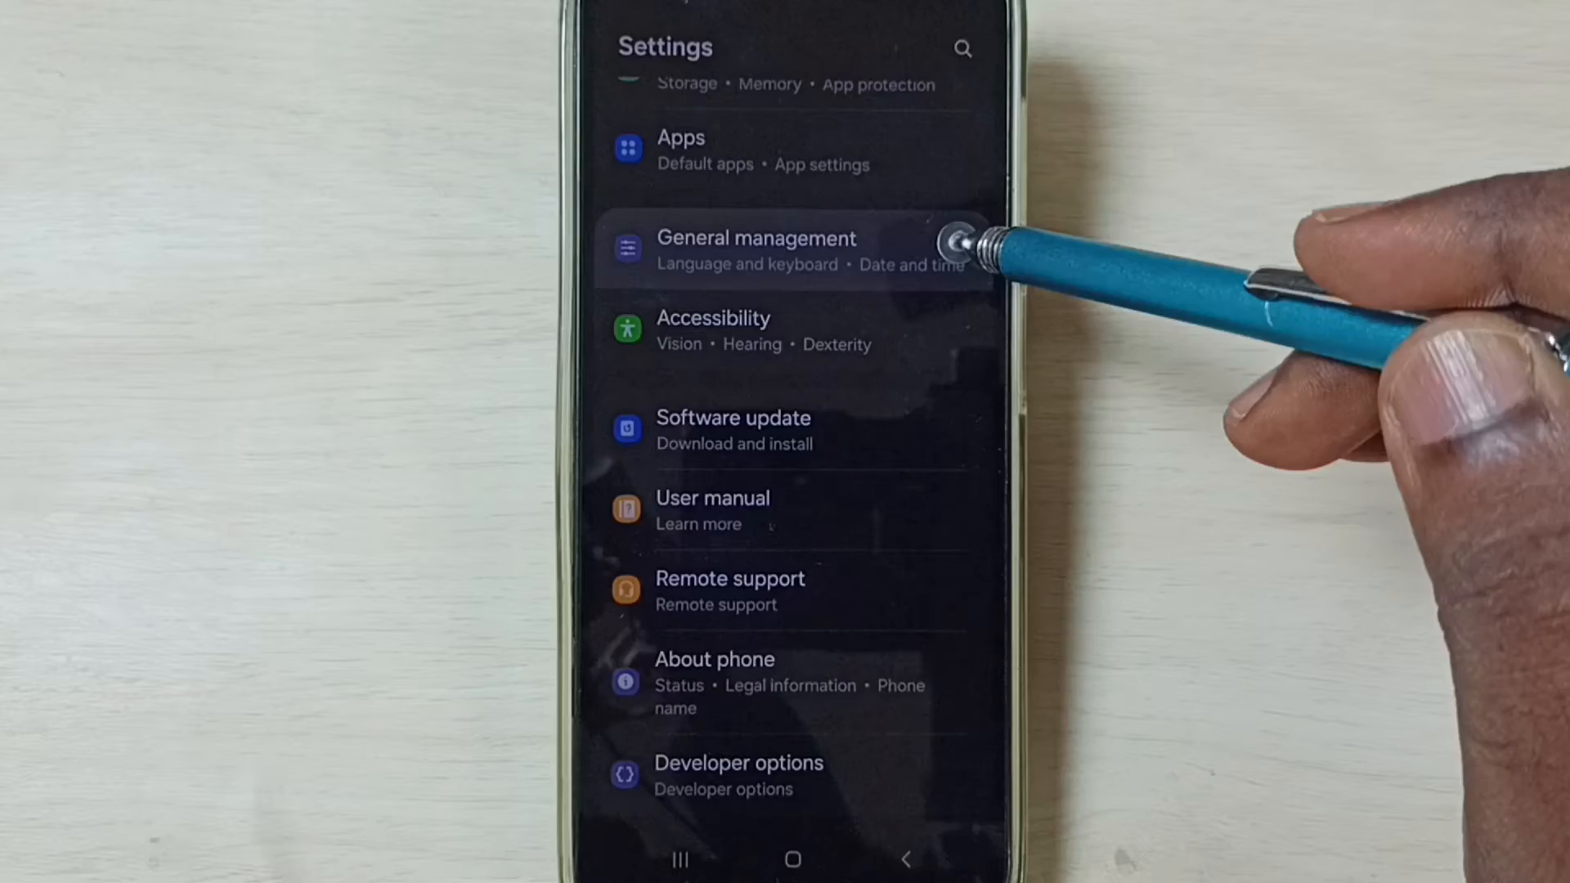
click(756, 239)
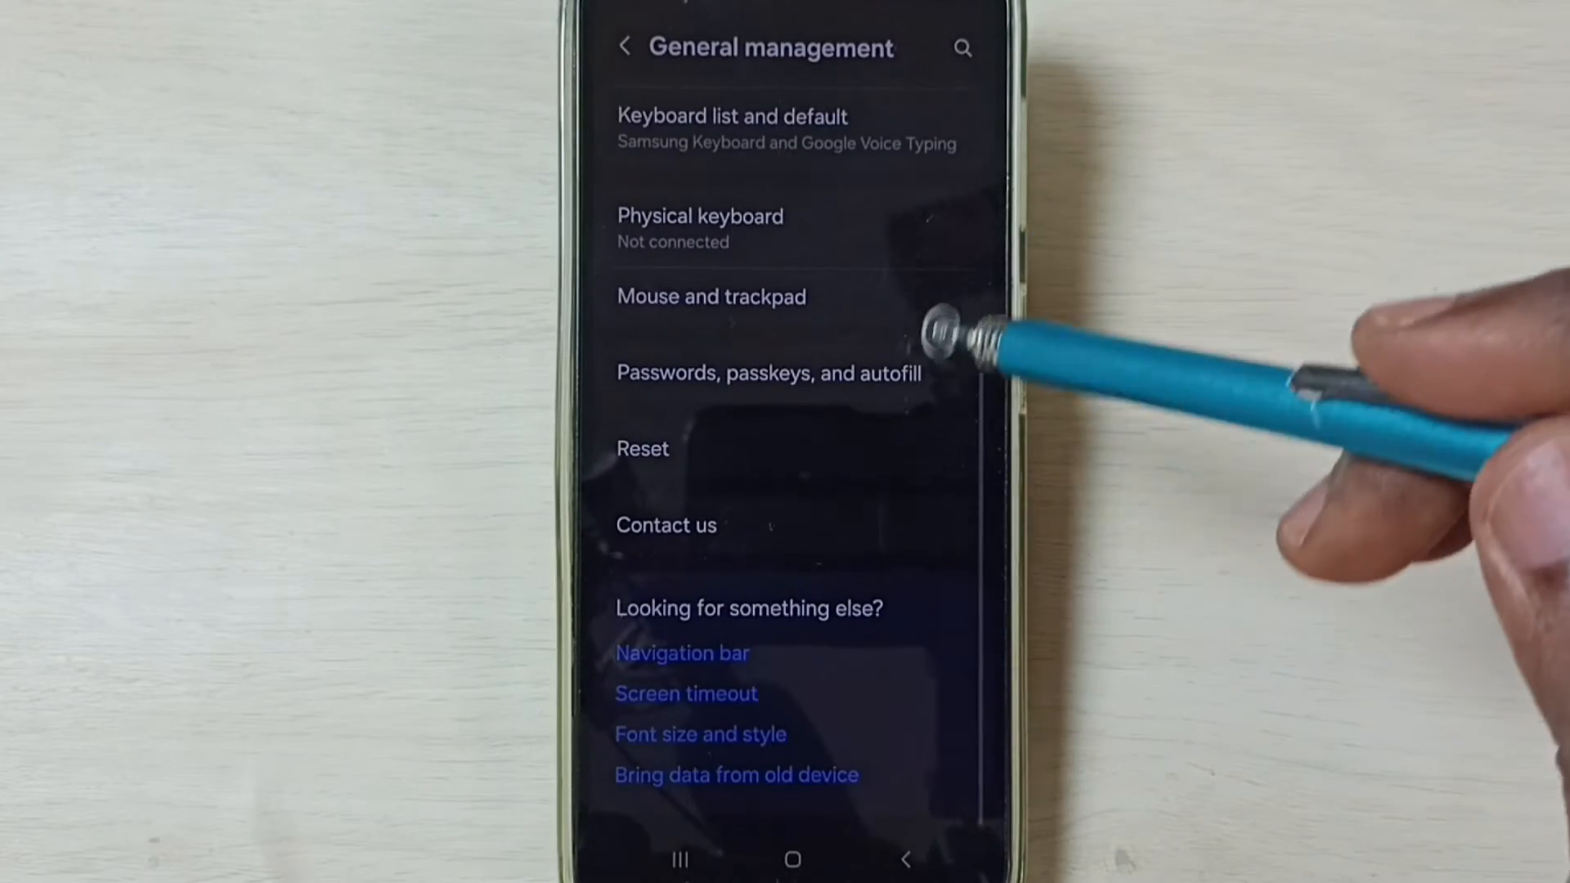
click(643, 449)
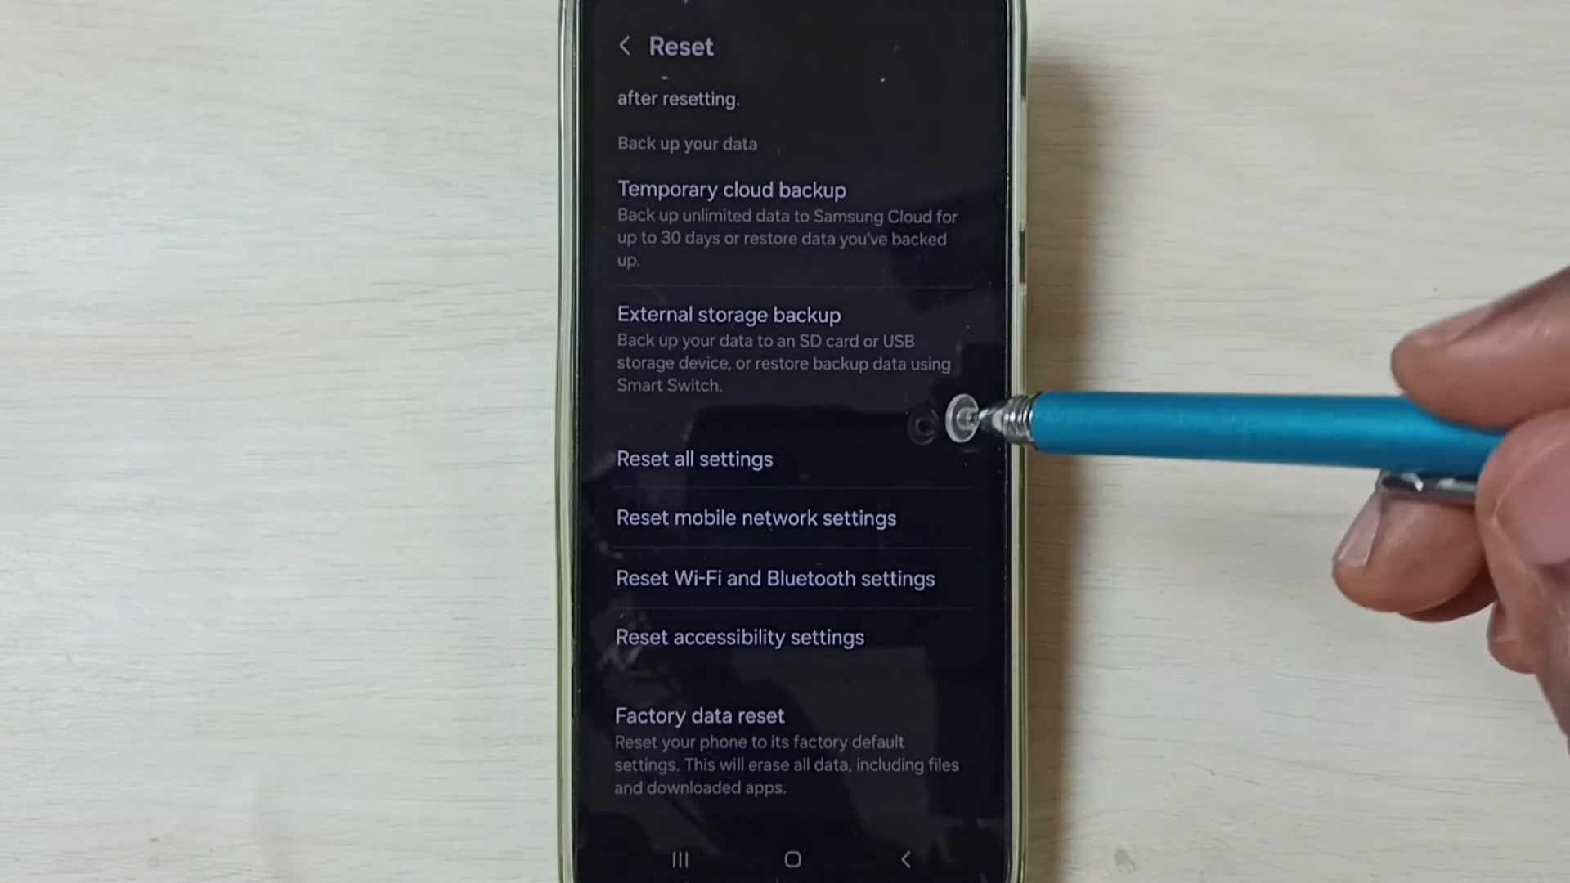
click(756, 518)
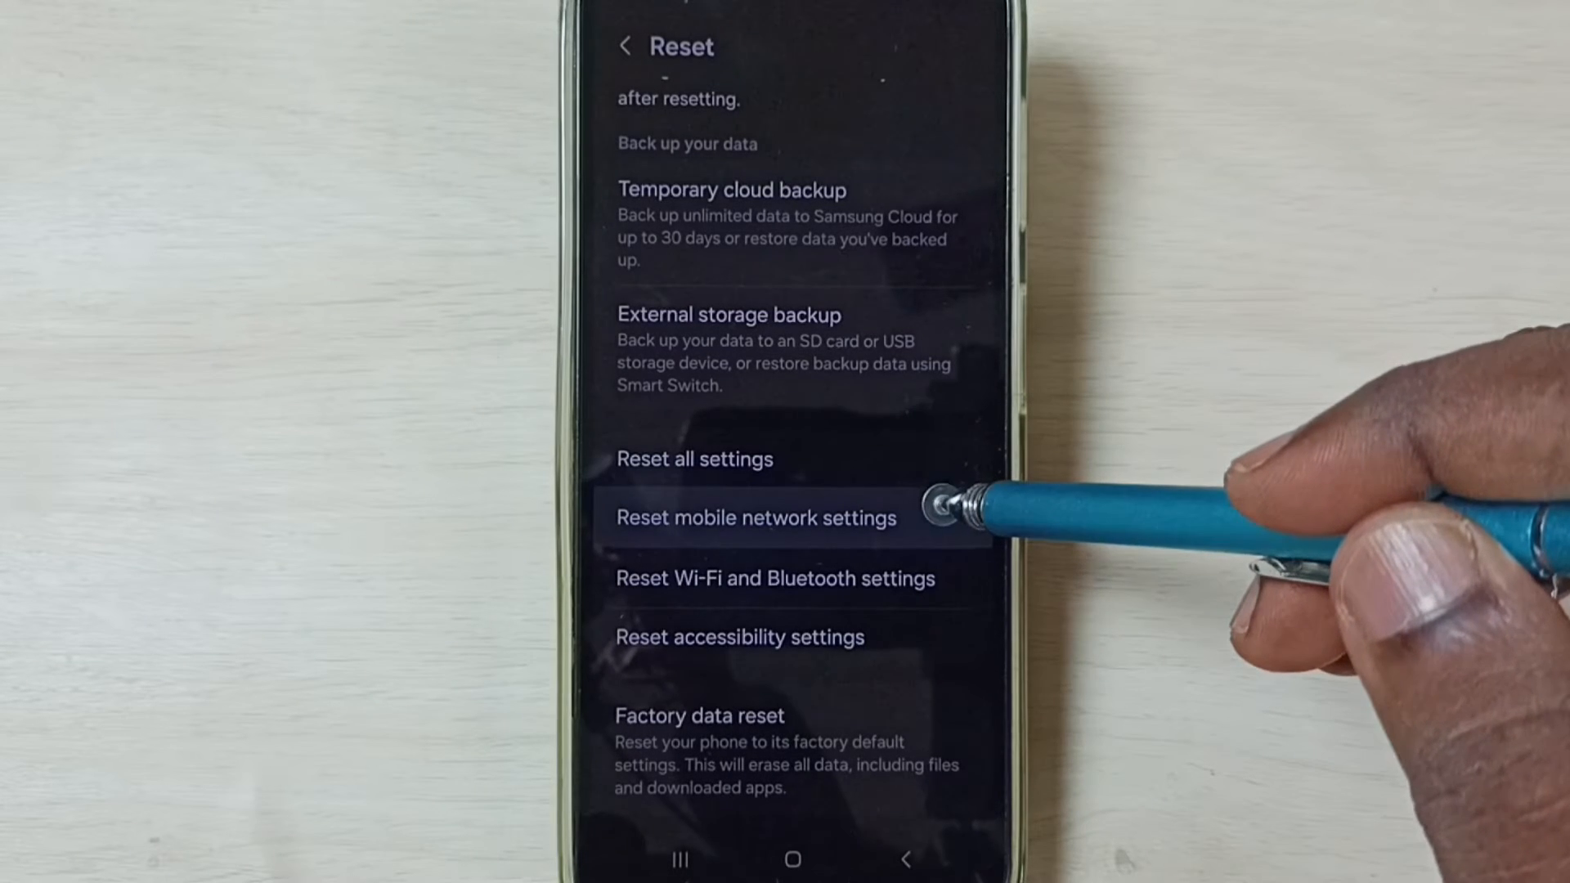
click(753, 519)
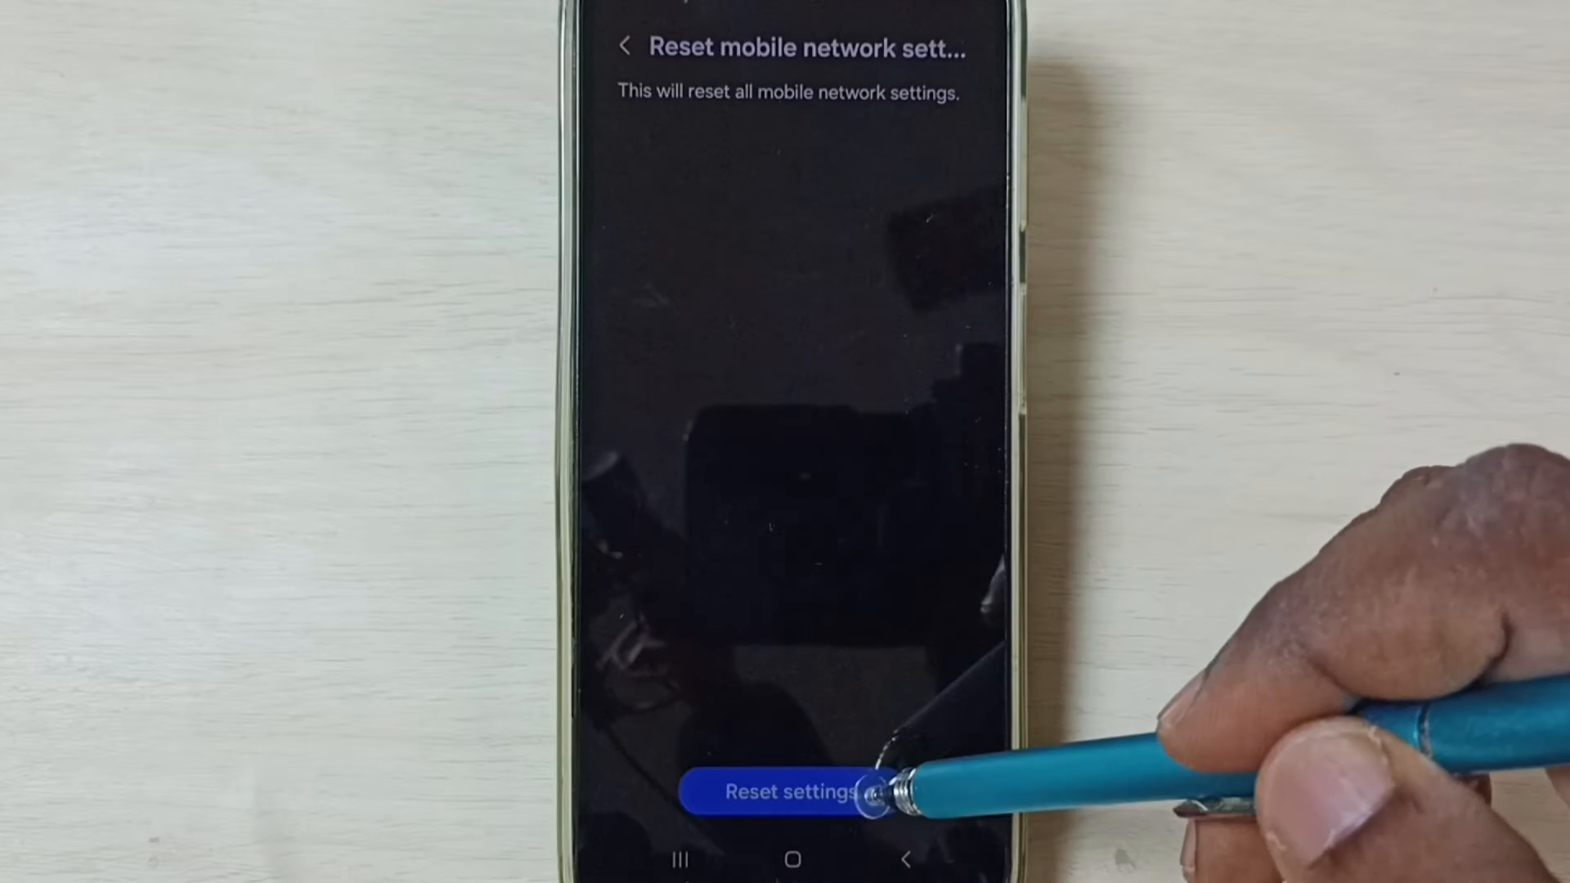
Step: Confirm the mobile network settings reset and return to the home screen
click(792, 792)
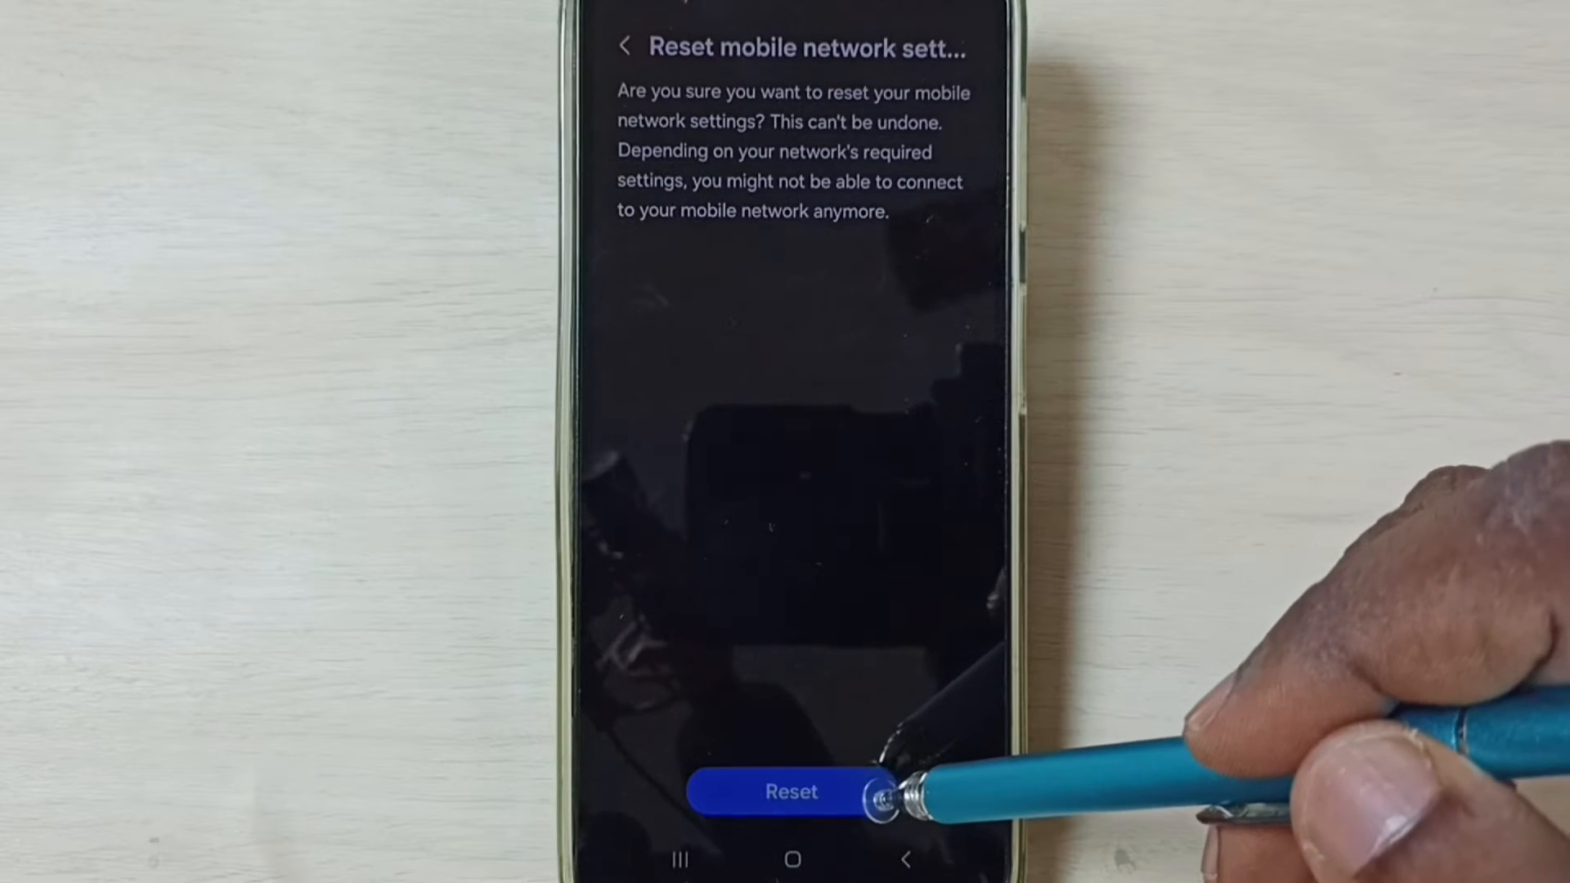
click(791, 791)
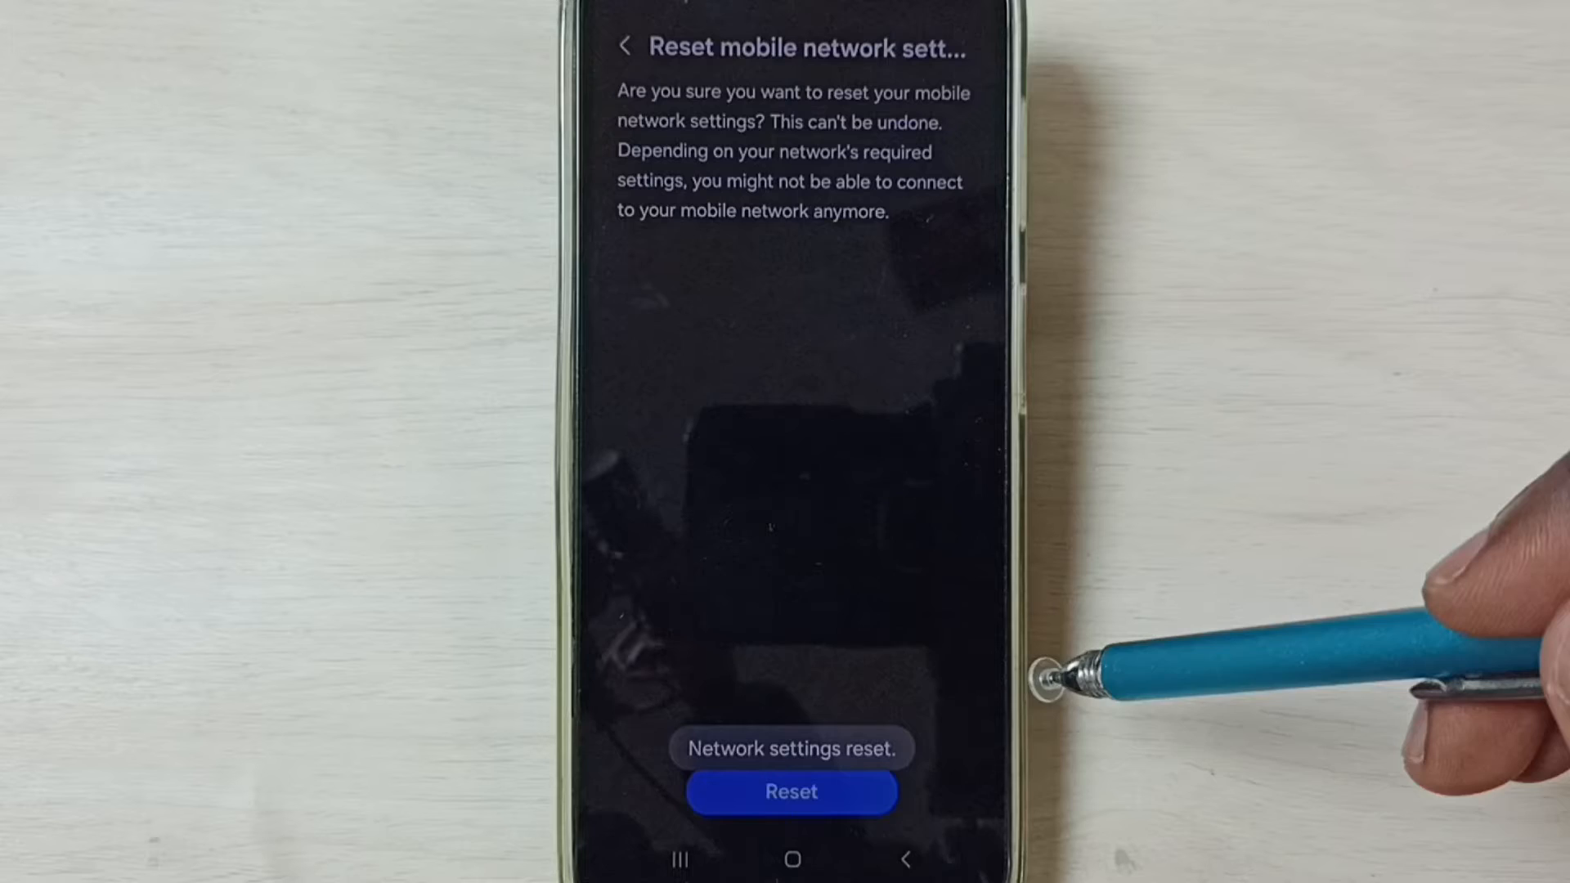
click(790, 792)
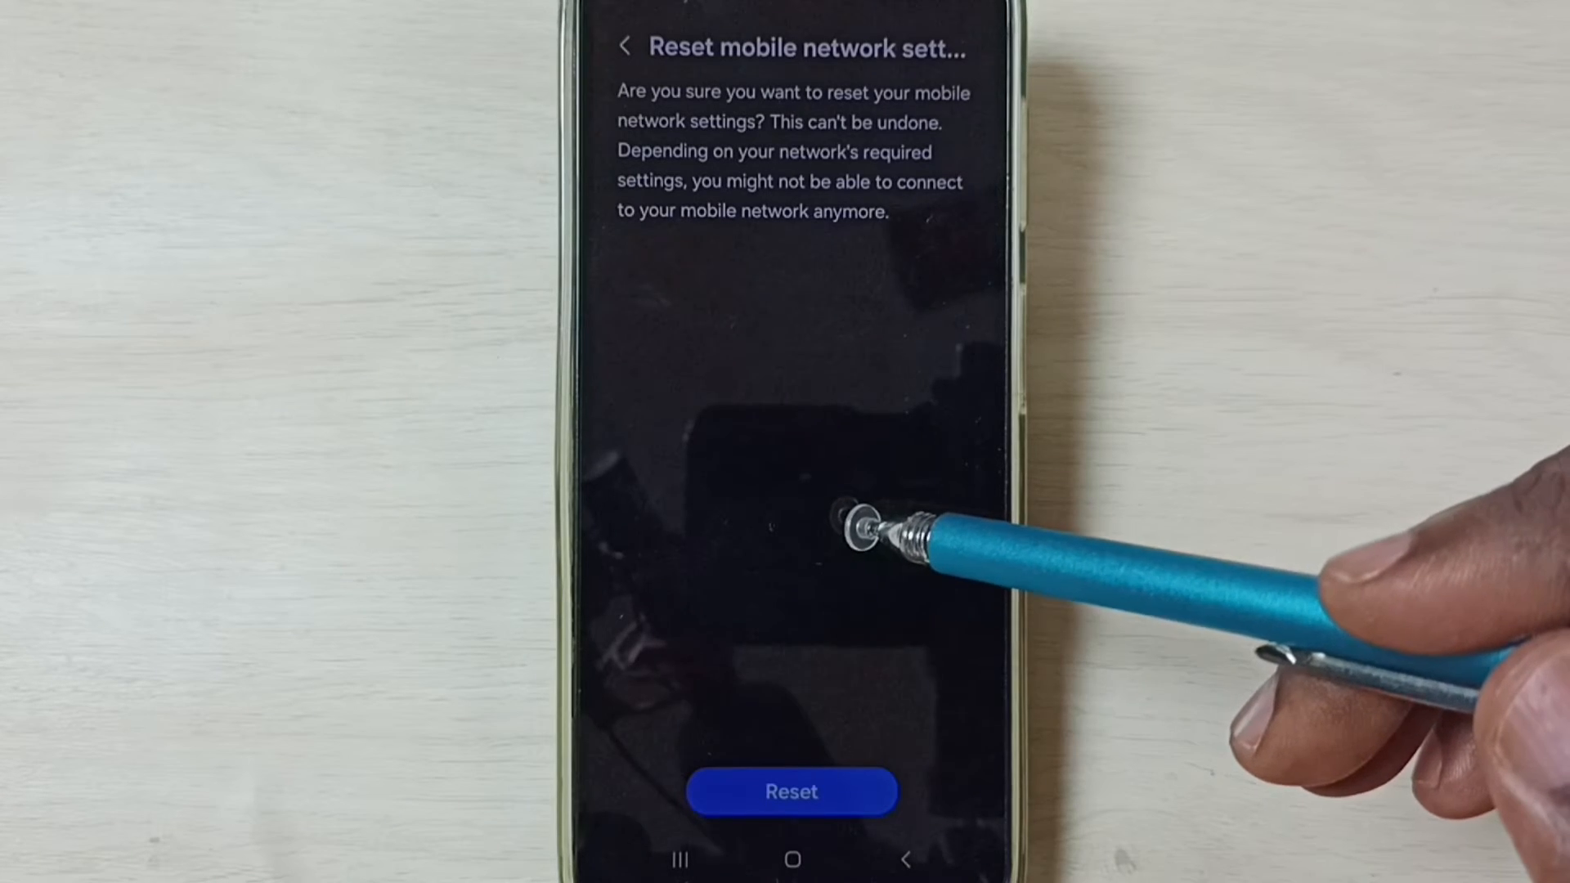
click(791, 792)
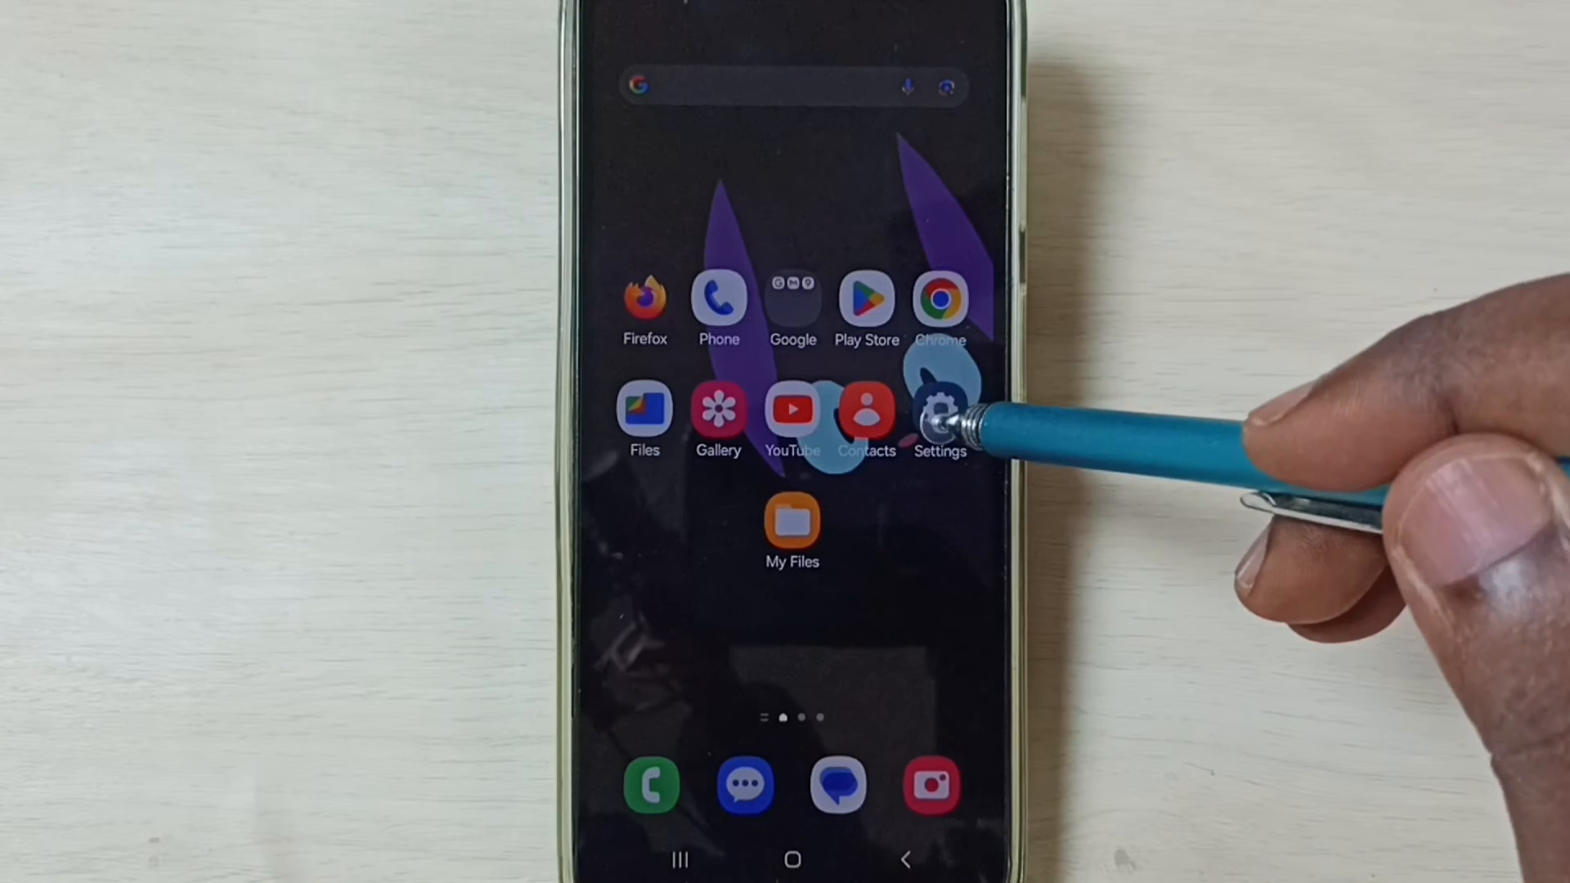
Step: Reach the Mobile networks page through Connections
click(939, 410)
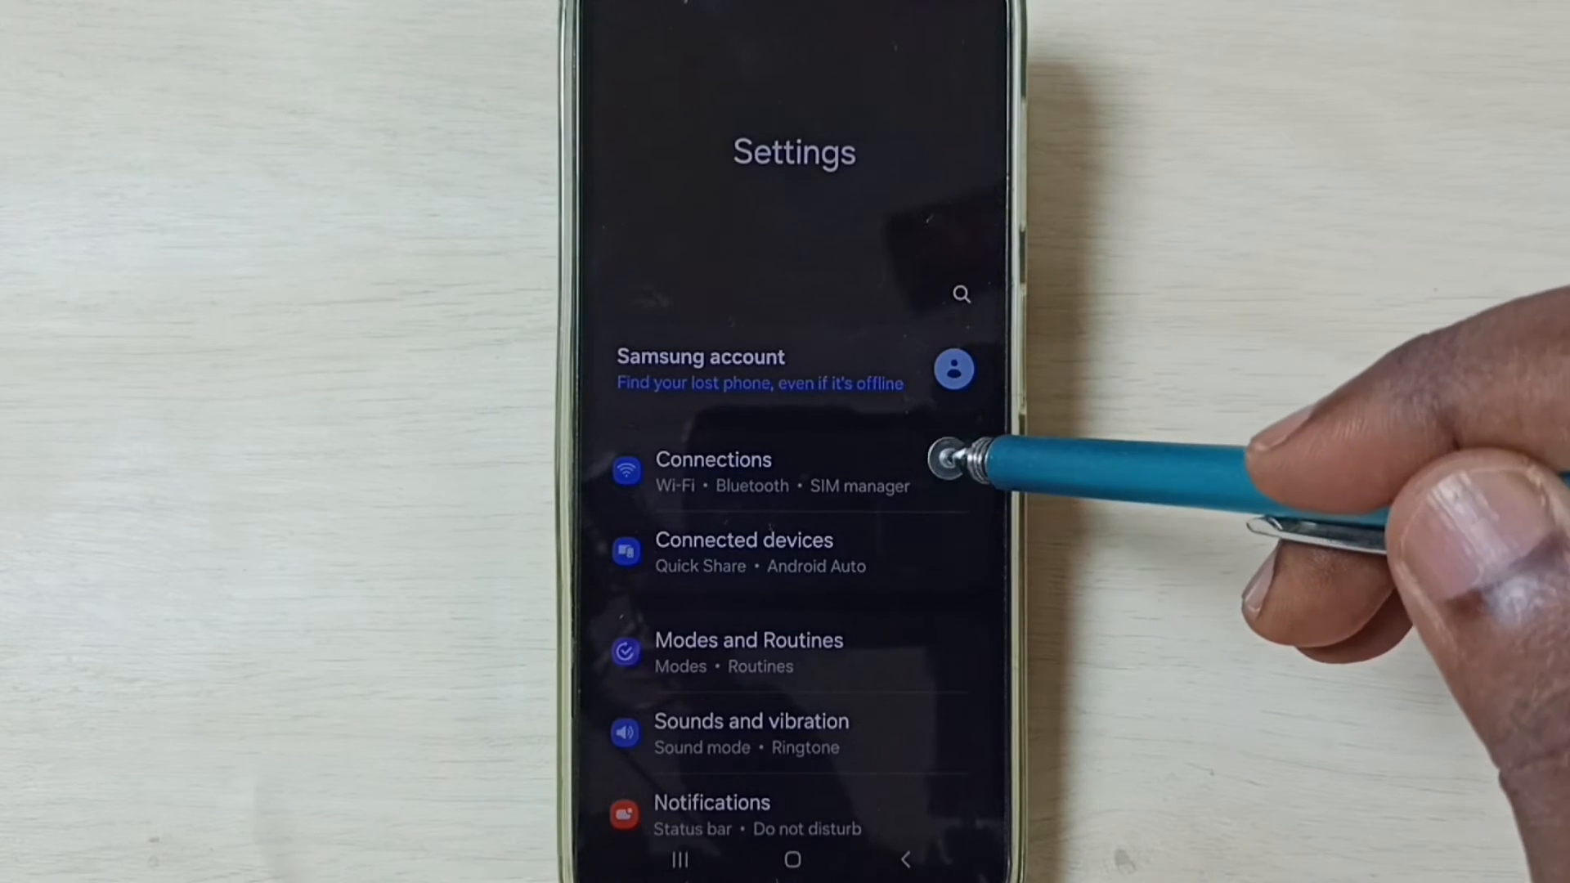
click(713, 471)
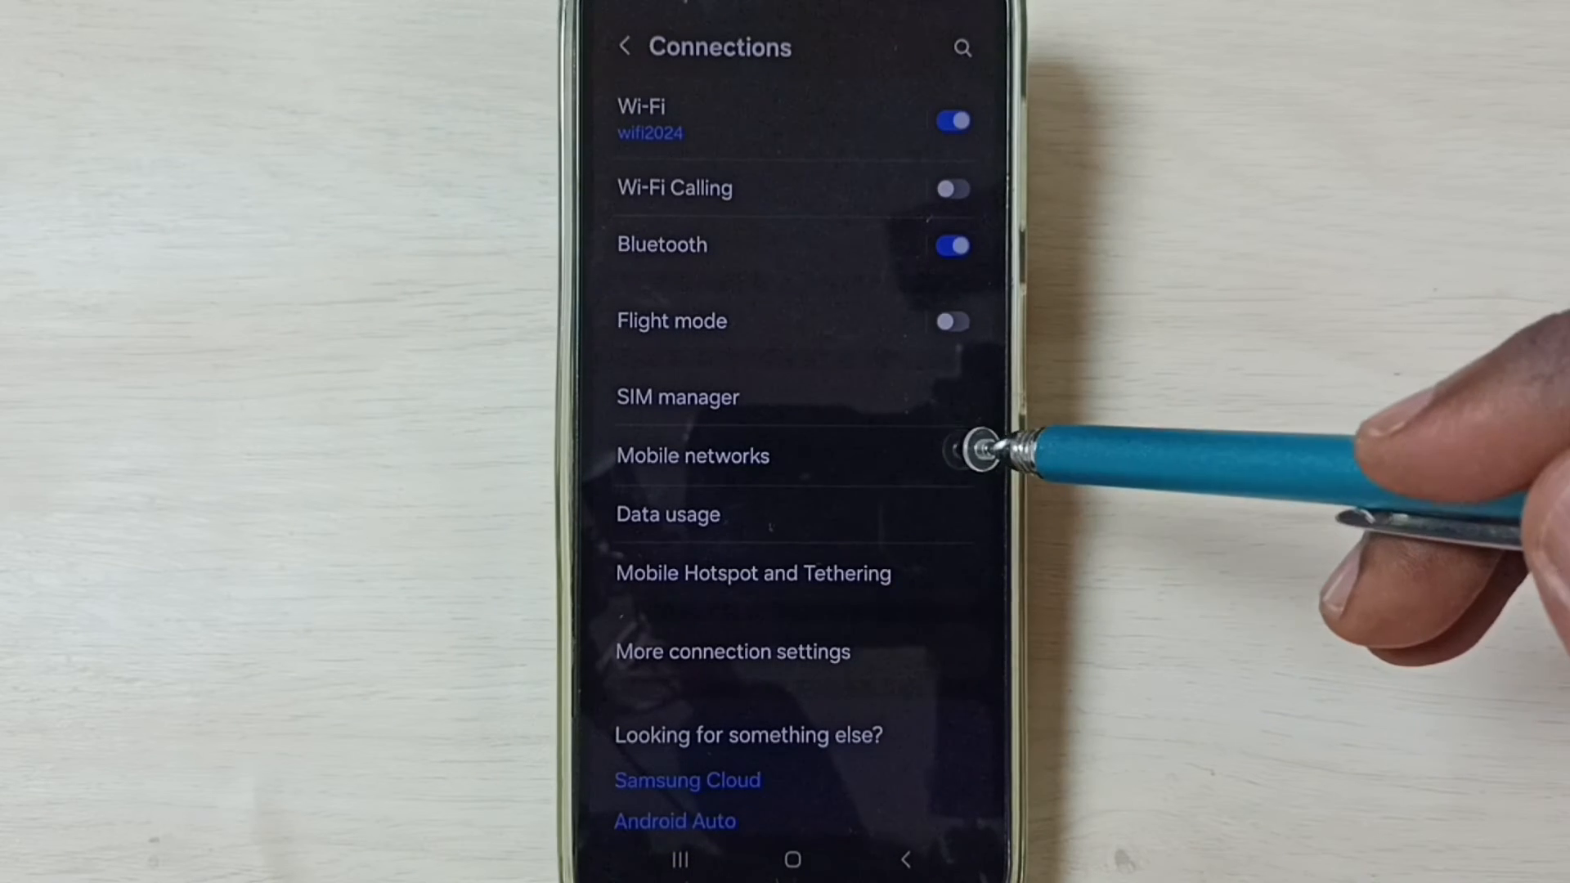
click(691, 456)
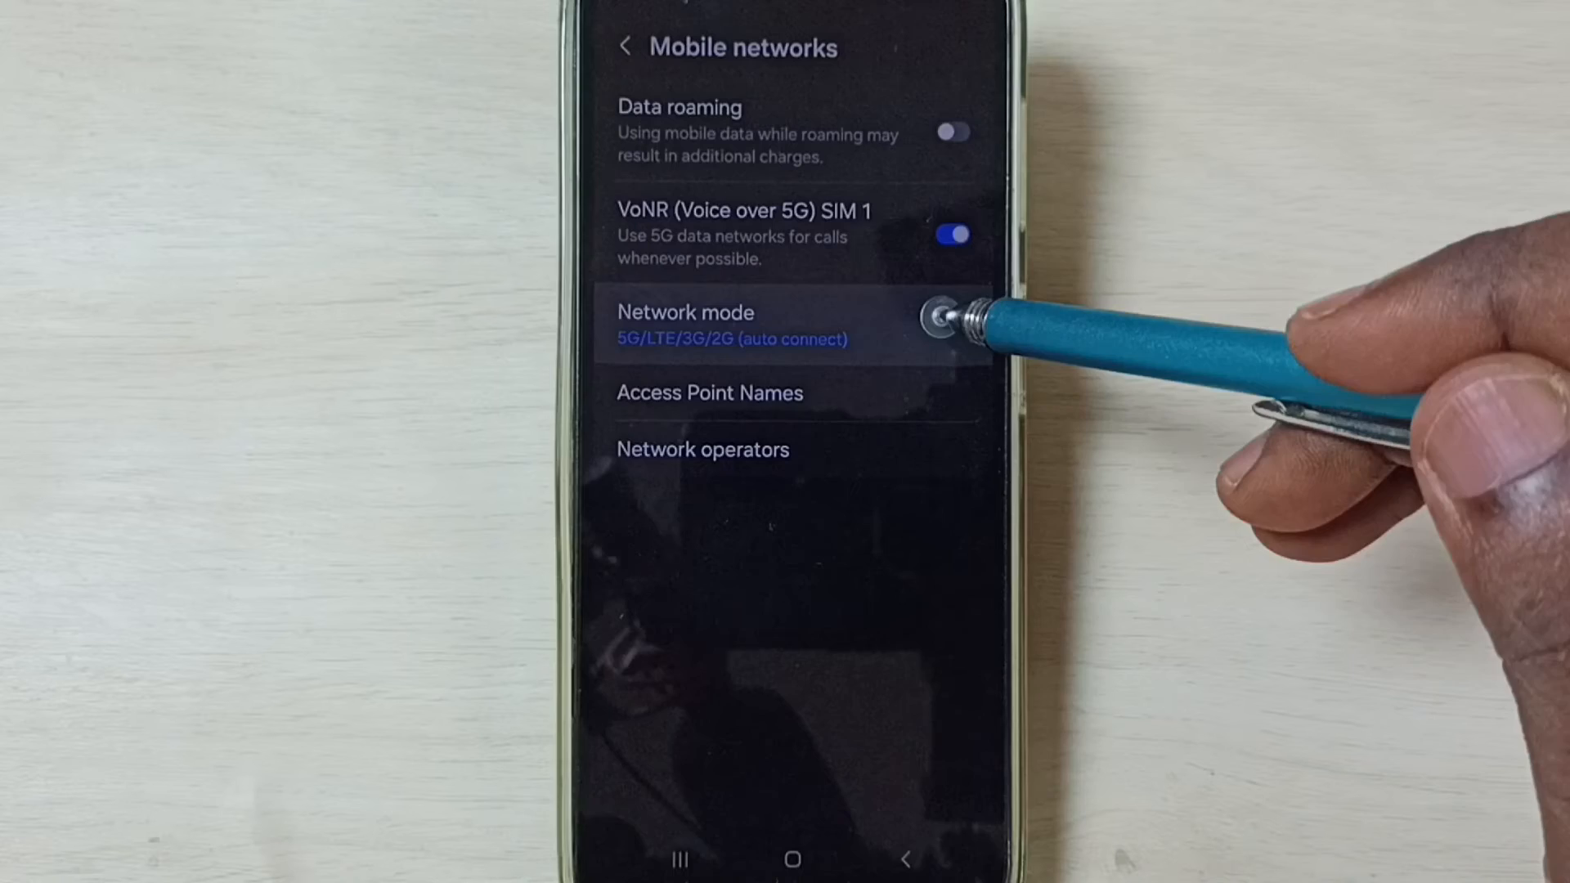
Step: Choose 5G/LTE/3G/2G auto connect, enable data roaming and VoNR, and return to Connections
click(685, 324)
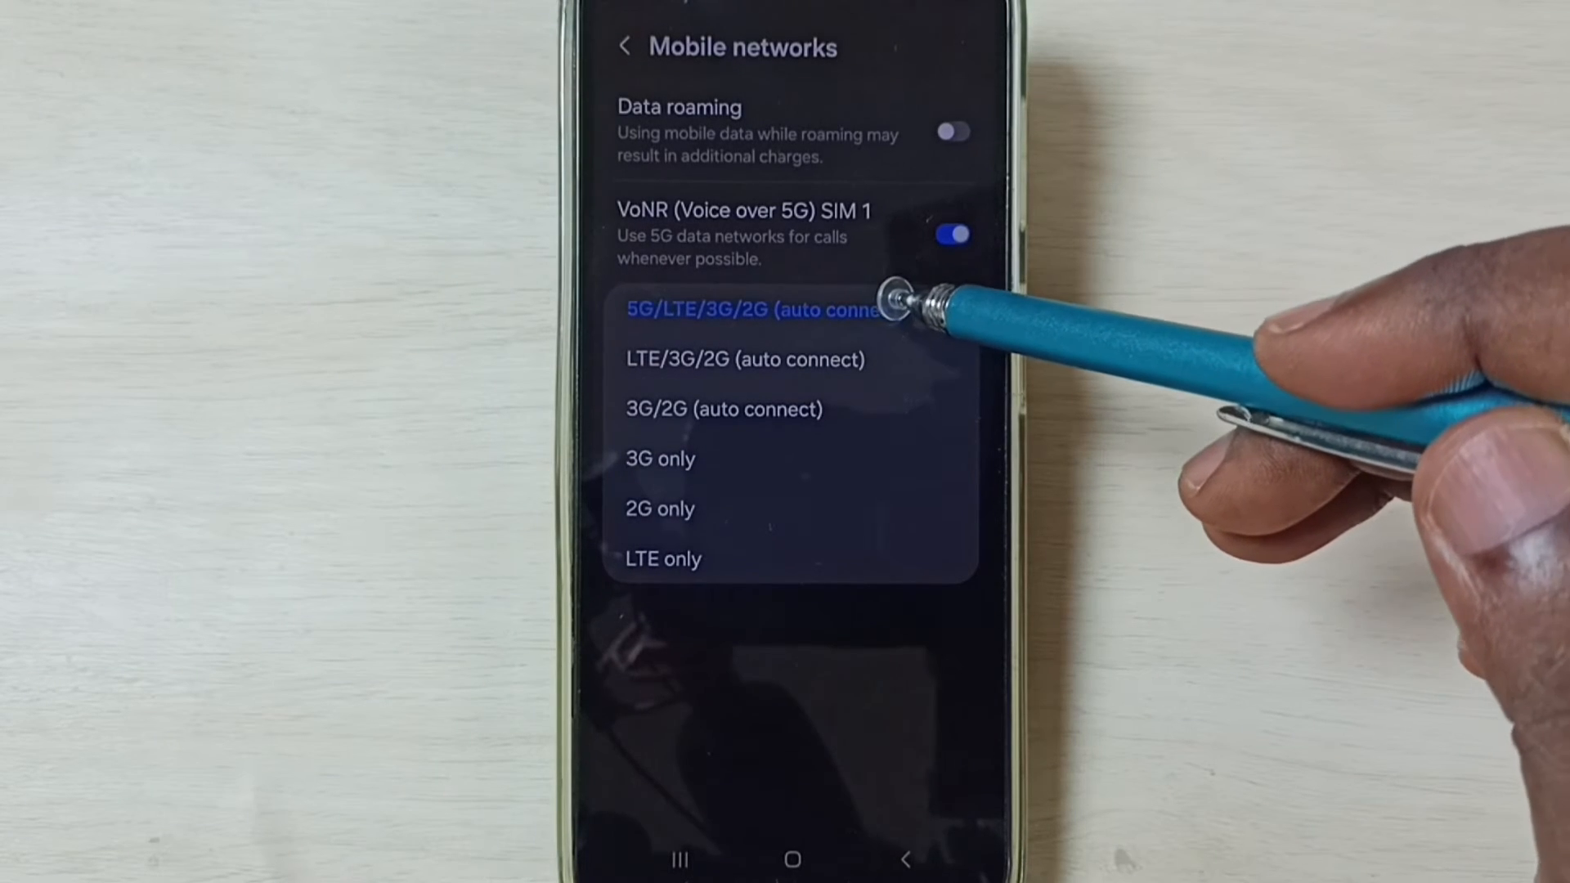
click(751, 309)
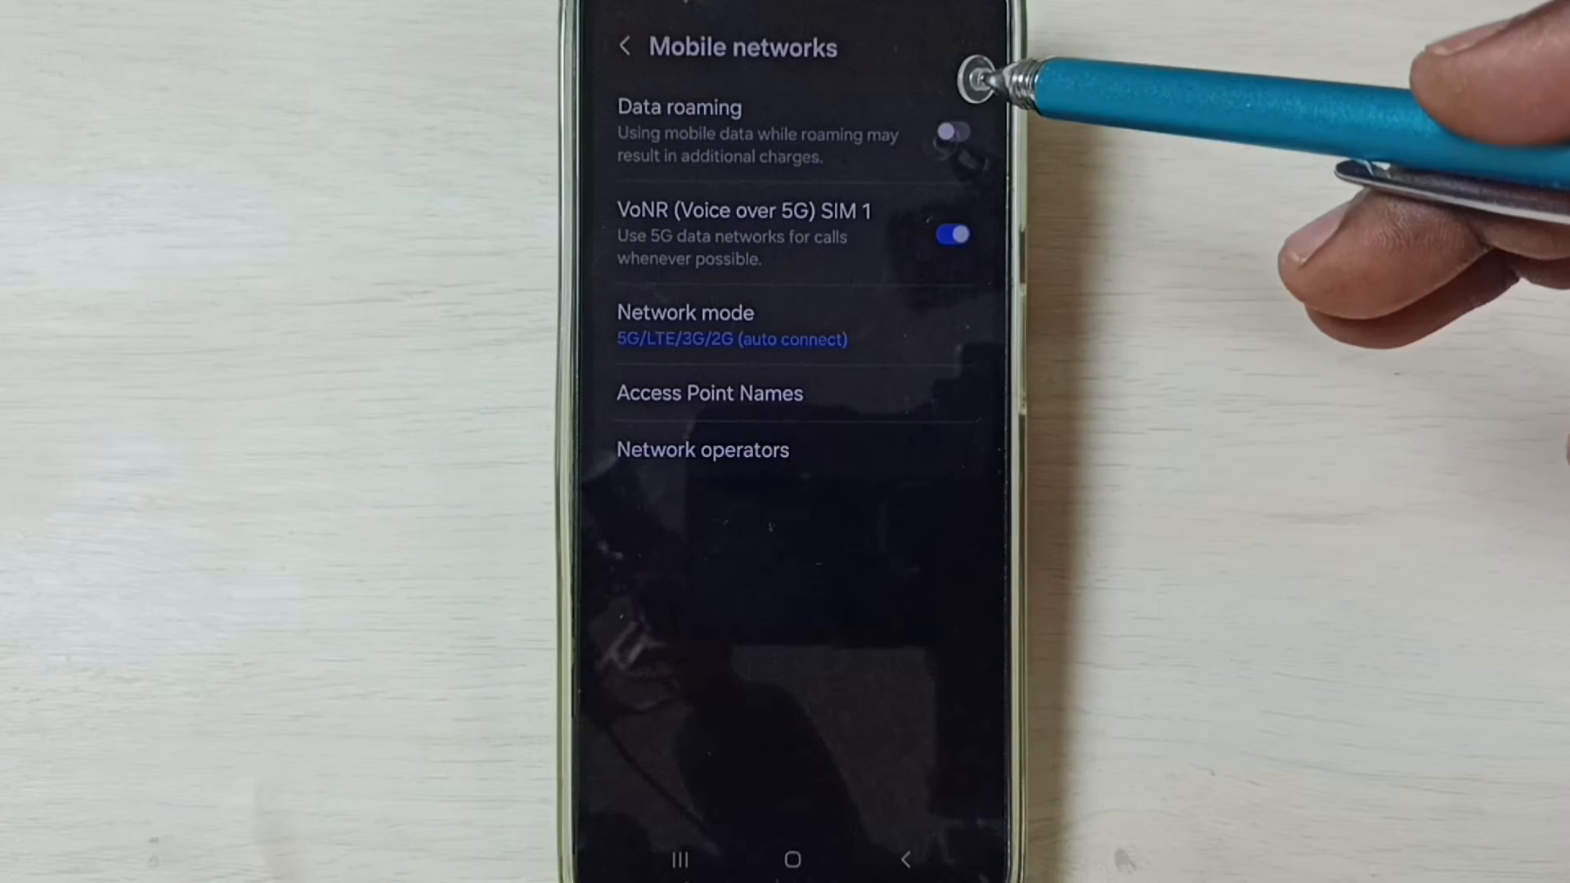
click(948, 131)
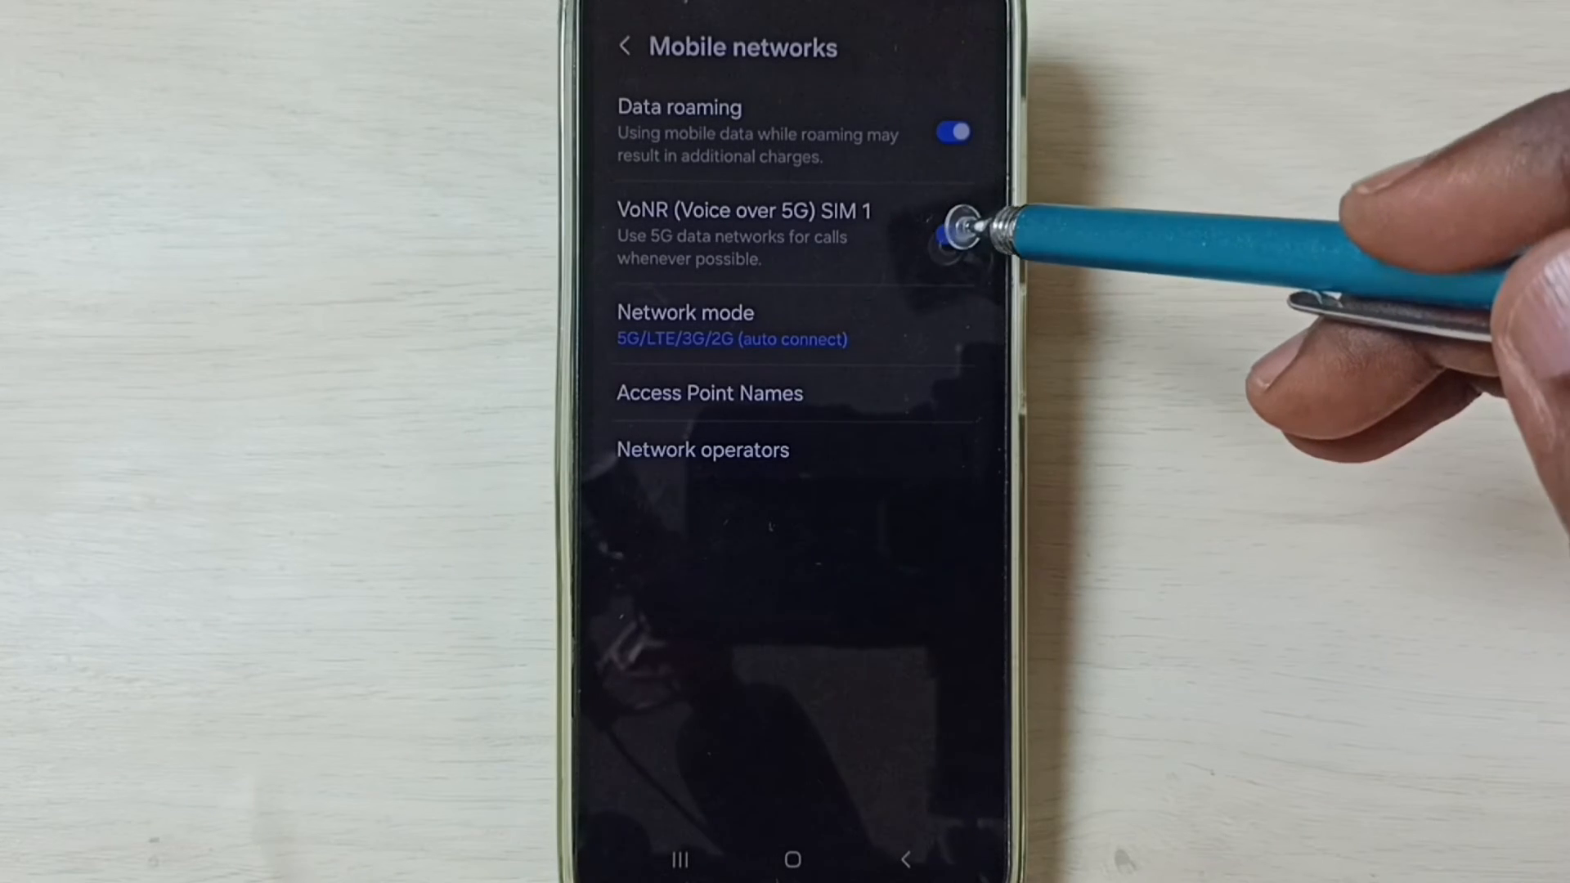
click(953, 234)
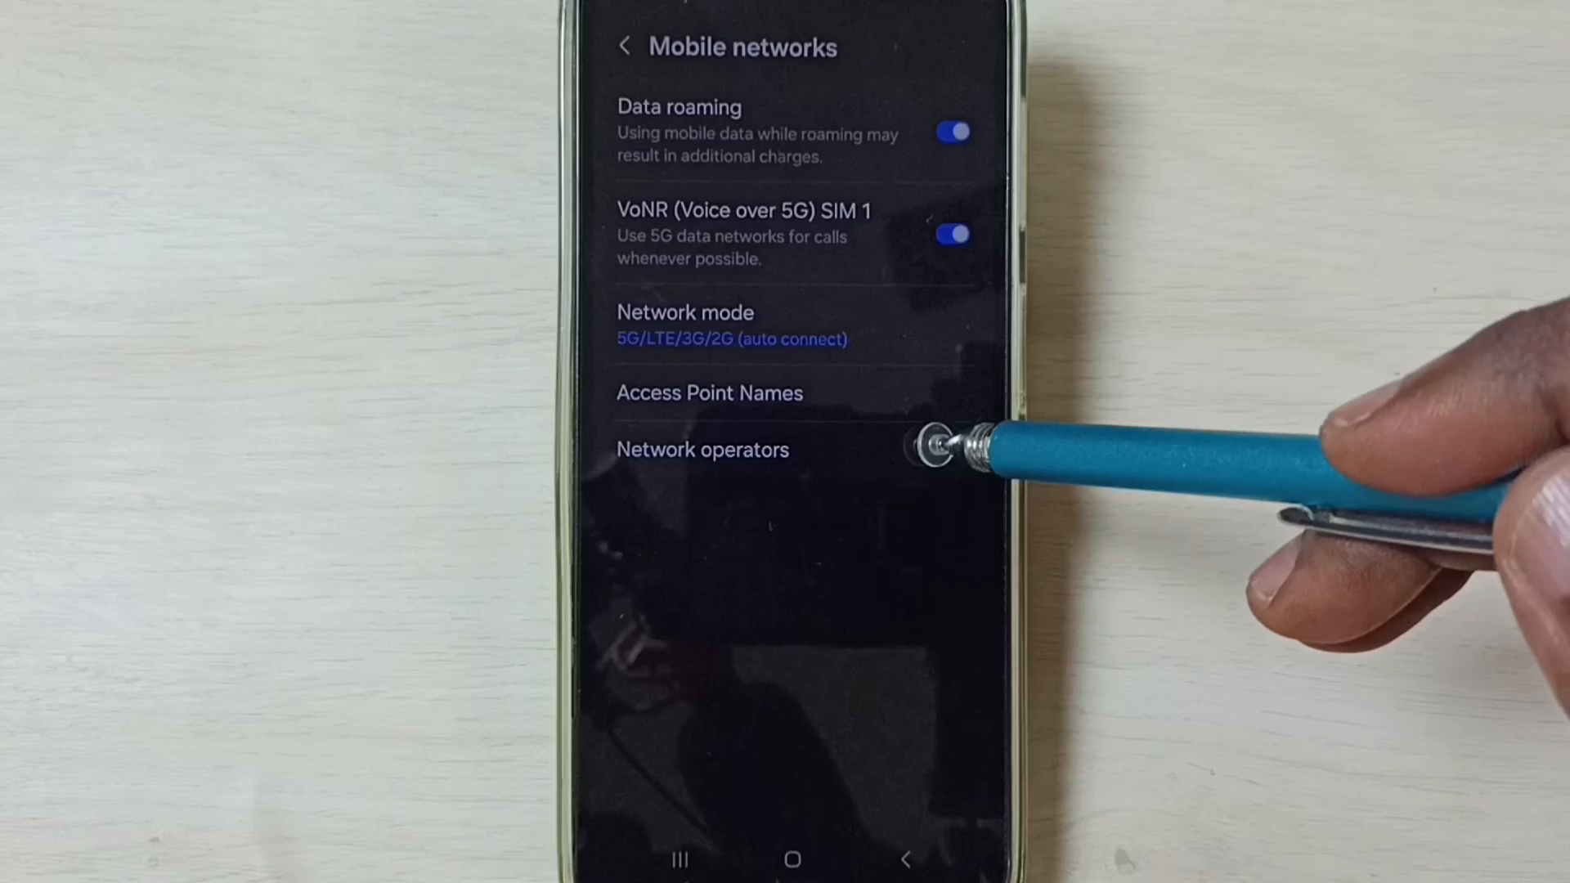
click(701, 450)
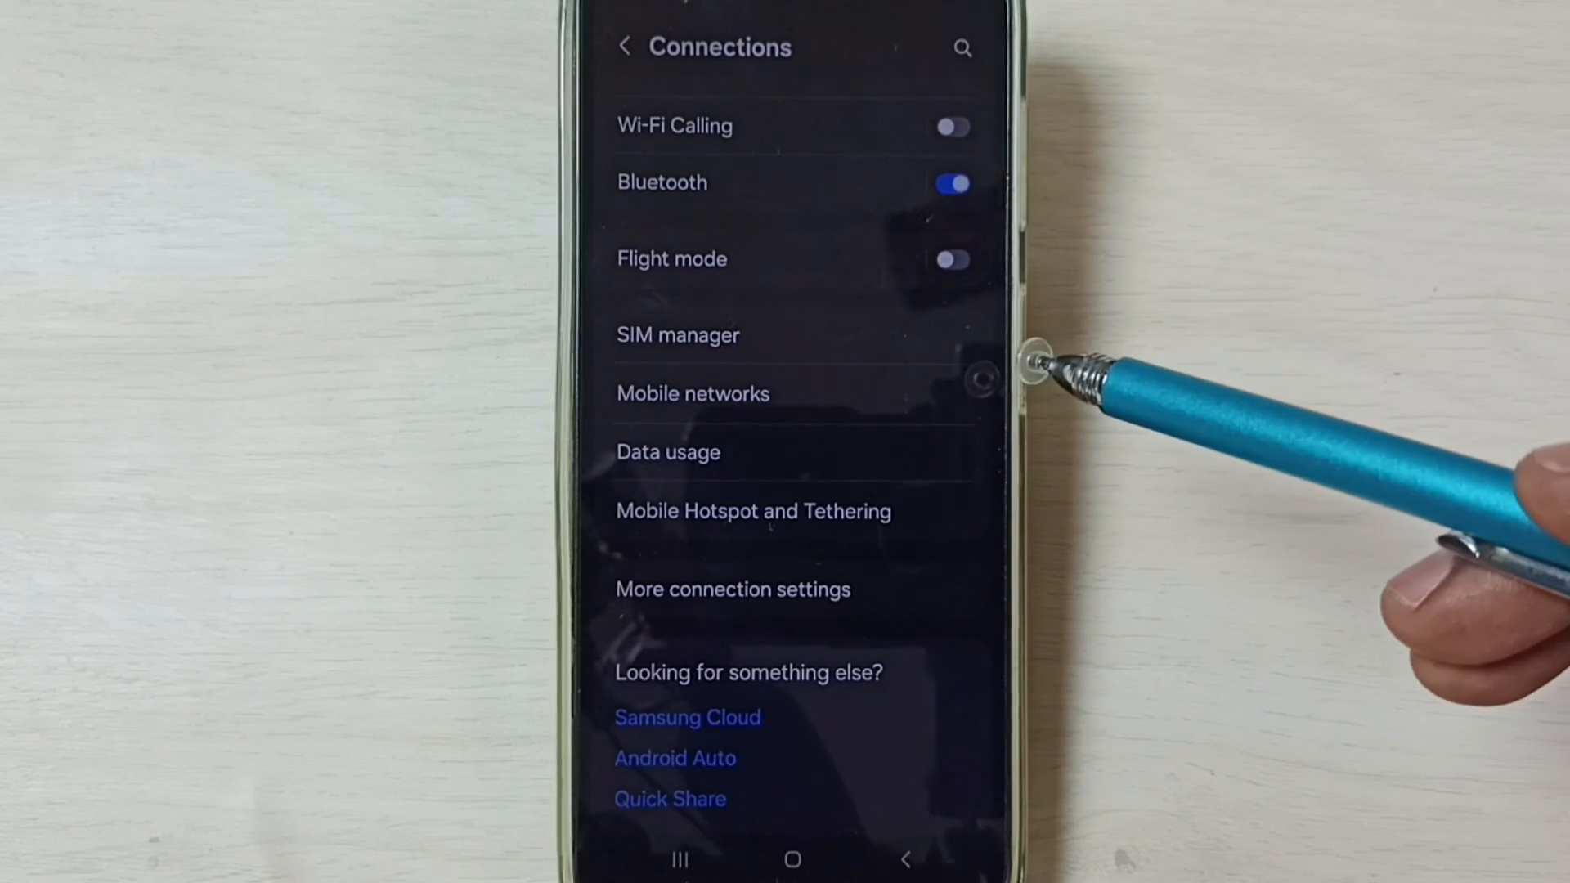
Step: Switch on mobile data in the Data usage page
click(667, 452)
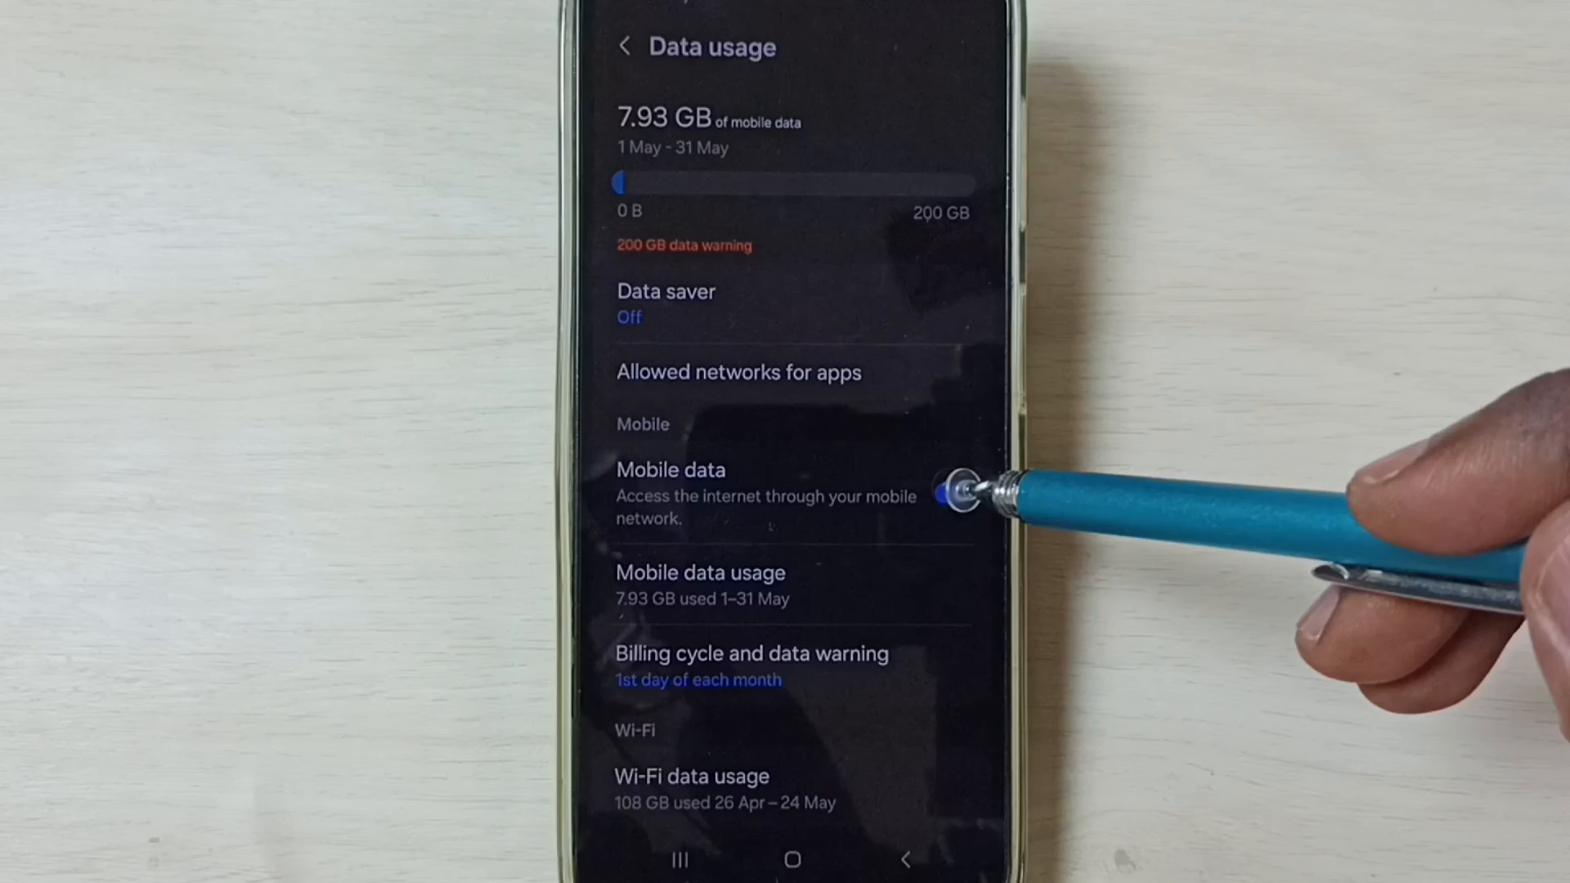
click(962, 490)
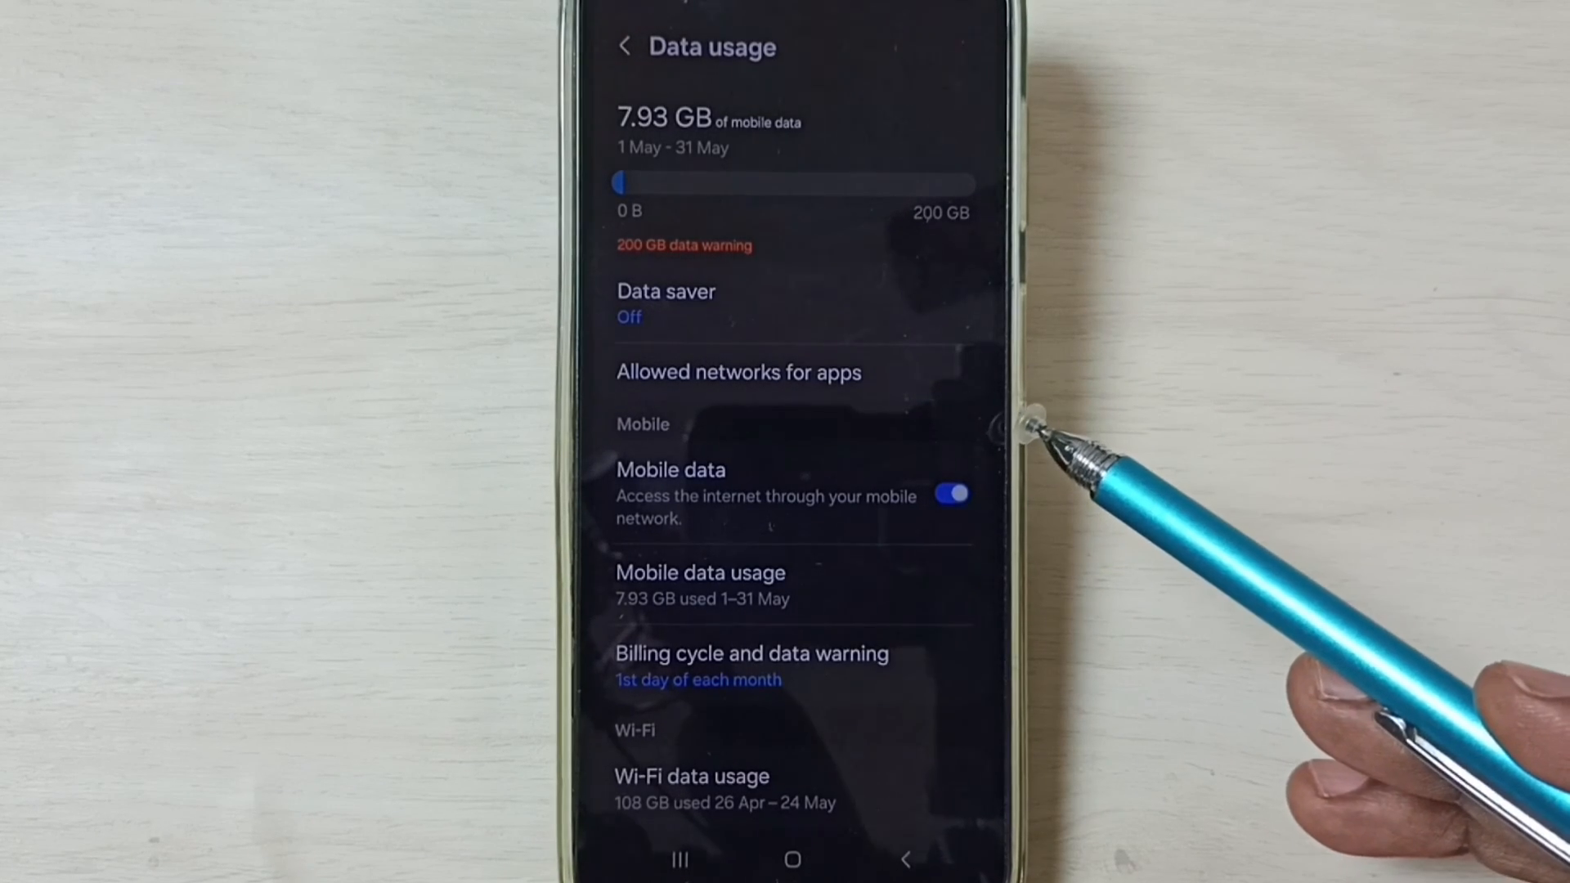
mouse_move(1032, 461)
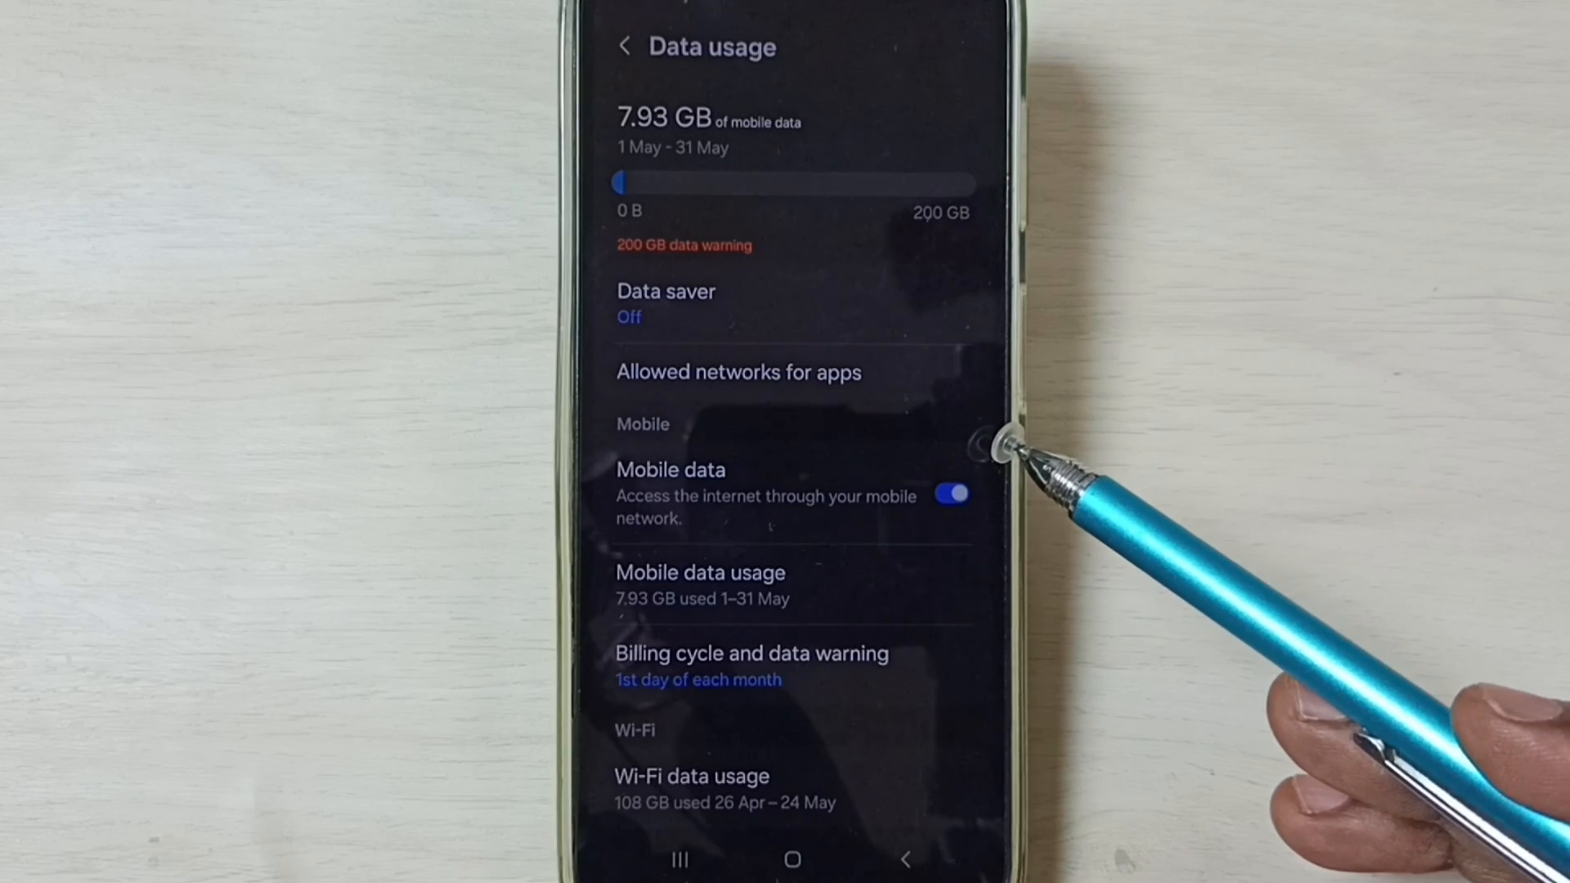